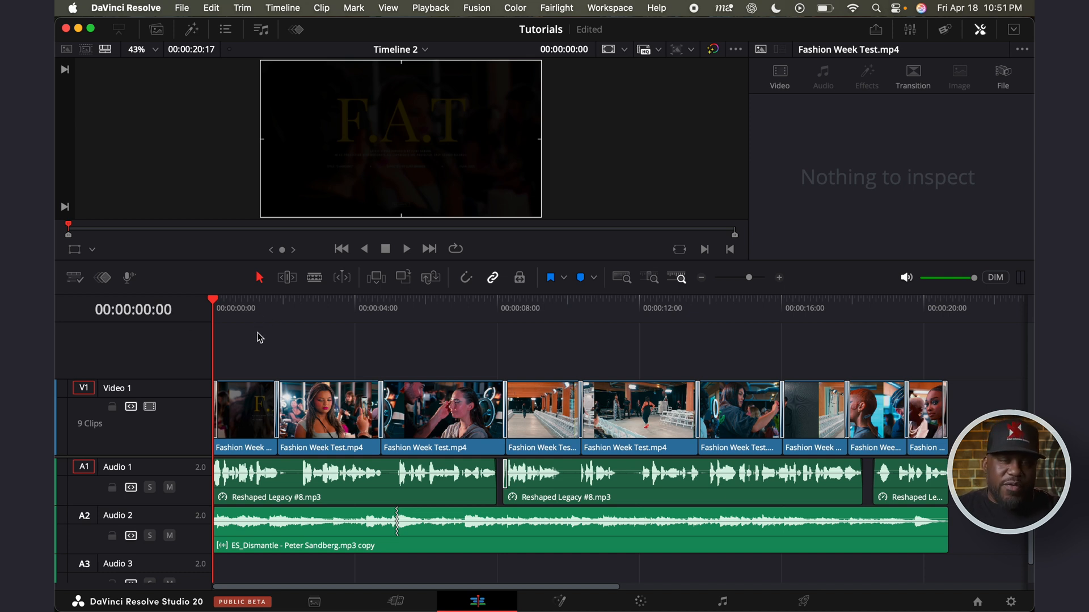
Step: Open the Timeline menu to reach AI Tools and Audio Assistant
{"action": "left_click", "coordinate": [282, 8]}
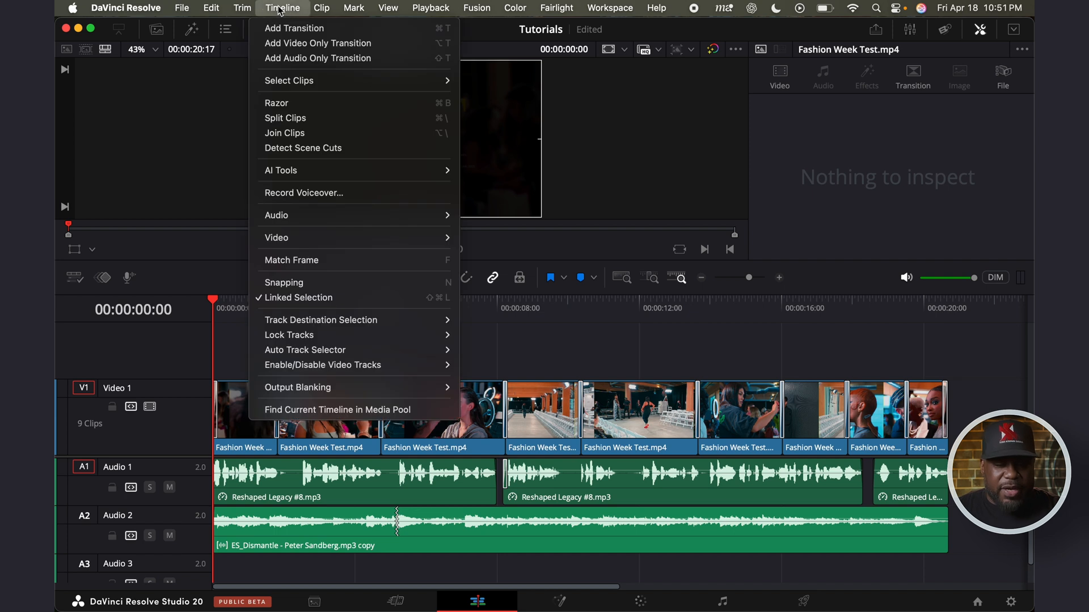
{"action": "mouse_move", "coordinate": [280, 170]}
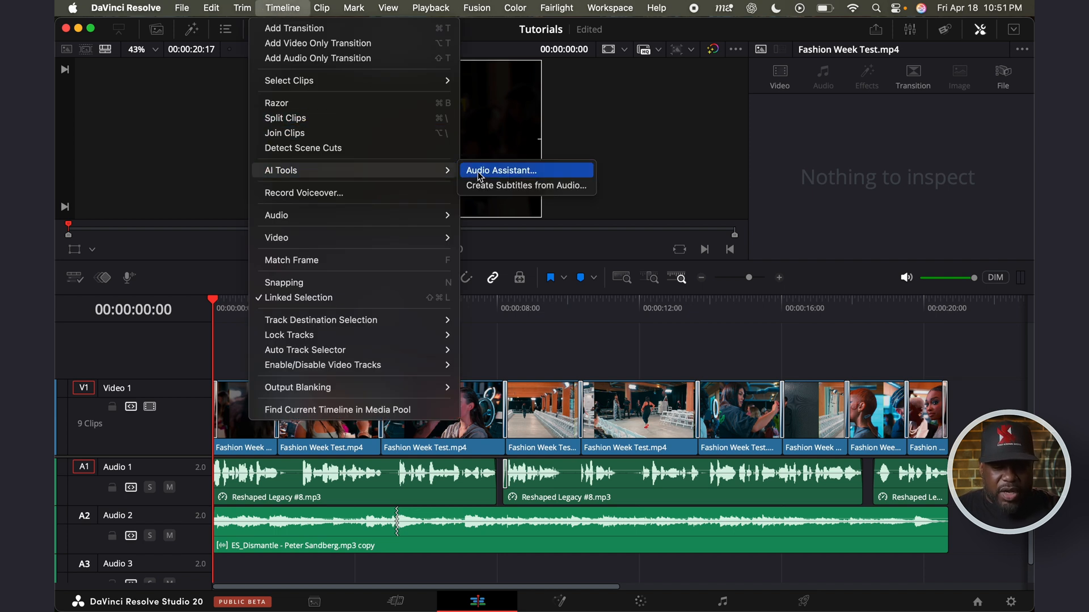
Step: Launch AI Audio Assistant and choose YouTube as the delivery standard
{"action": "left_click", "coordinate": [501, 171]}
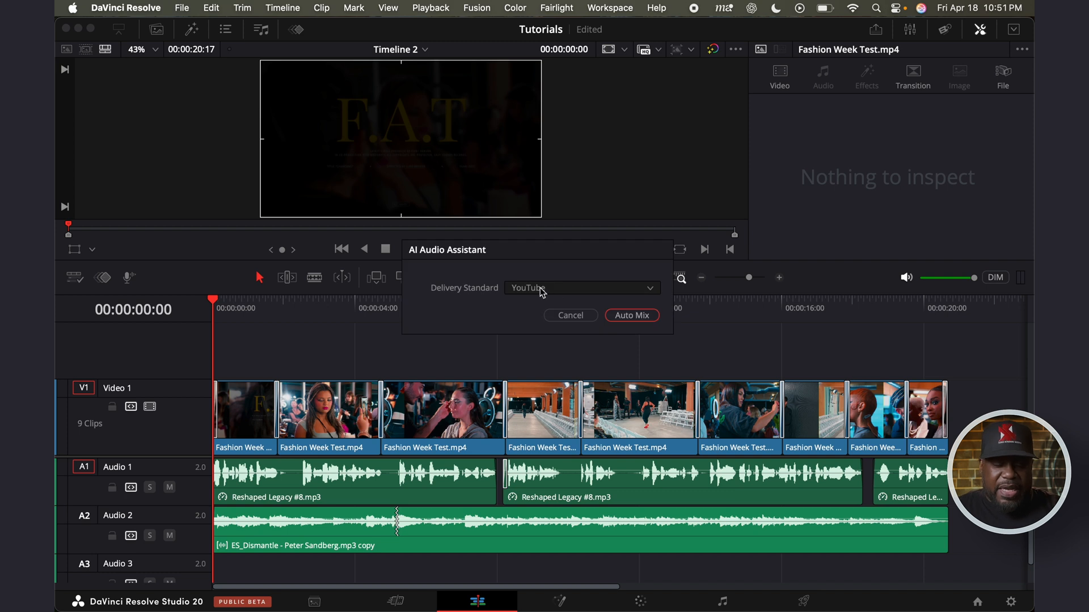
{"action": "mouse_move", "coordinate": [514, 284]}
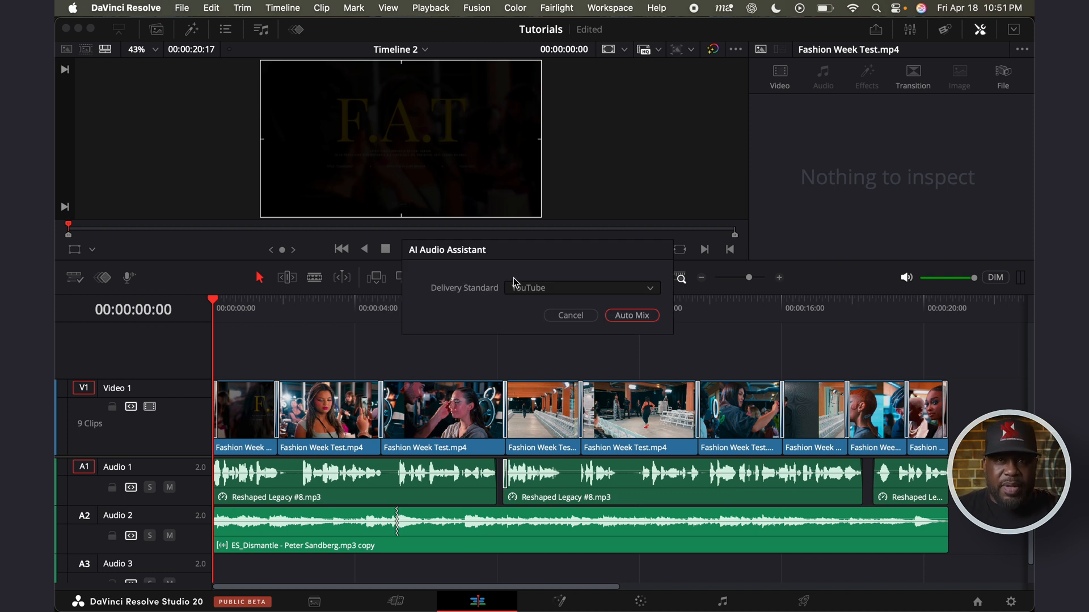
{"action": "mouse_move", "coordinate": [544, 279]}
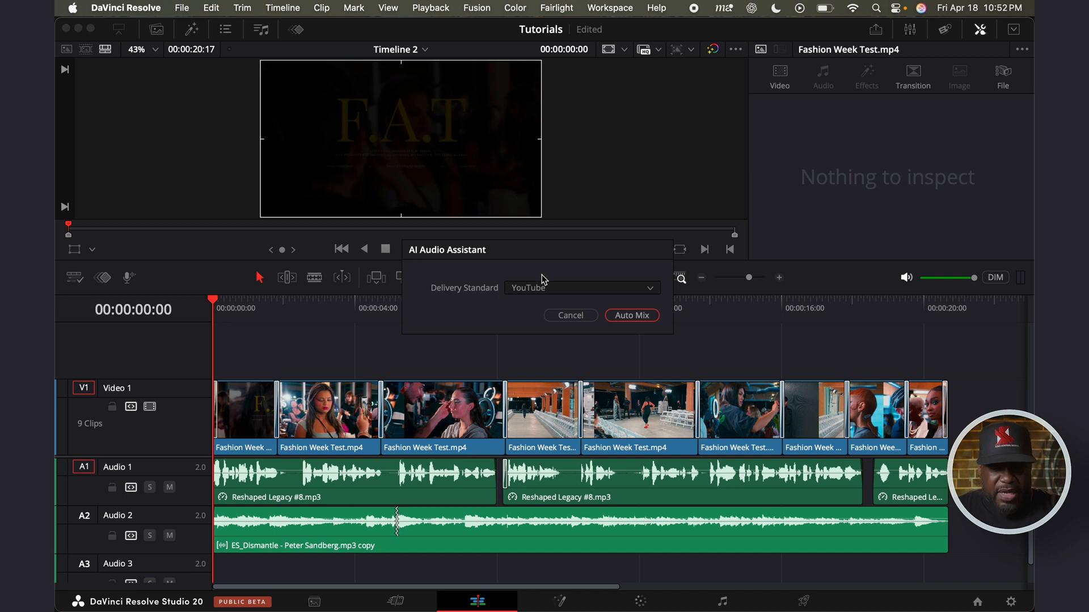
{"action": "mouse_move", "coordinate": [554, 291]}
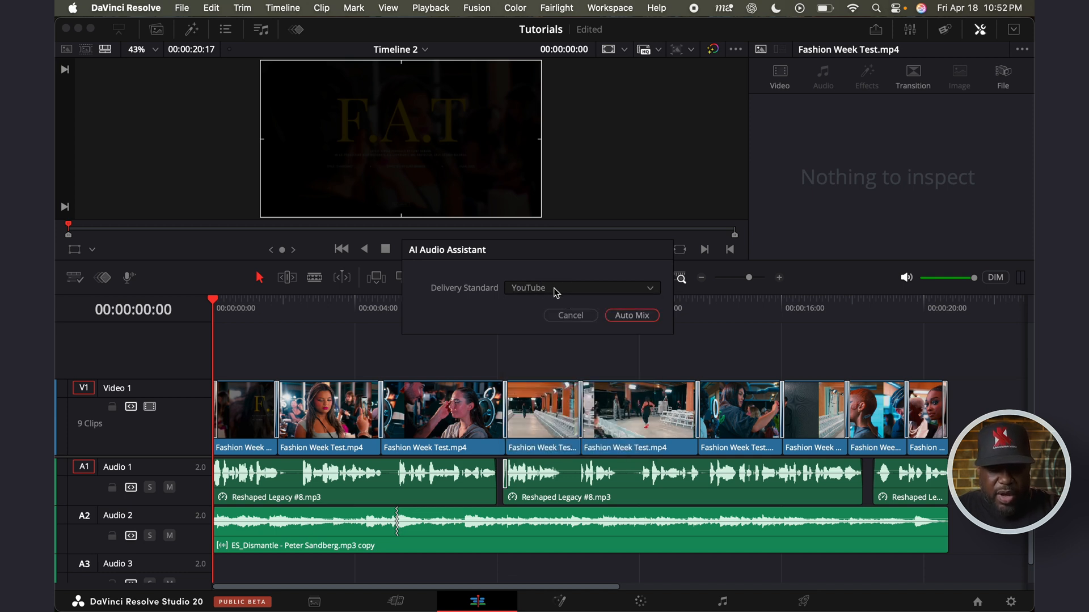
{"action": "left_click", "coordinate": [581, 288]}
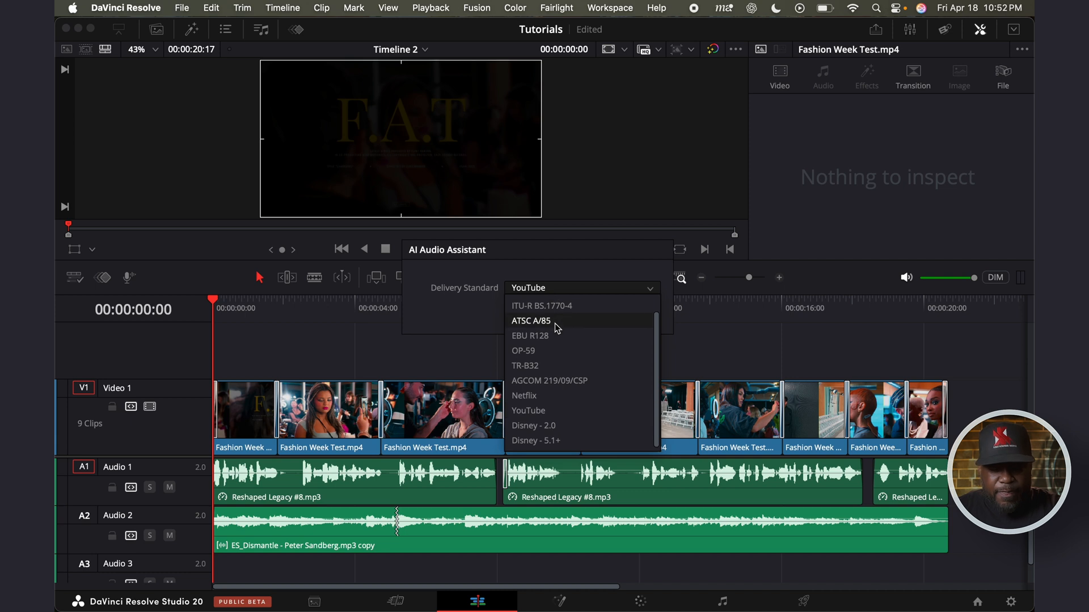
{"action": "mouse_move", "coordinate": [548, 306]}
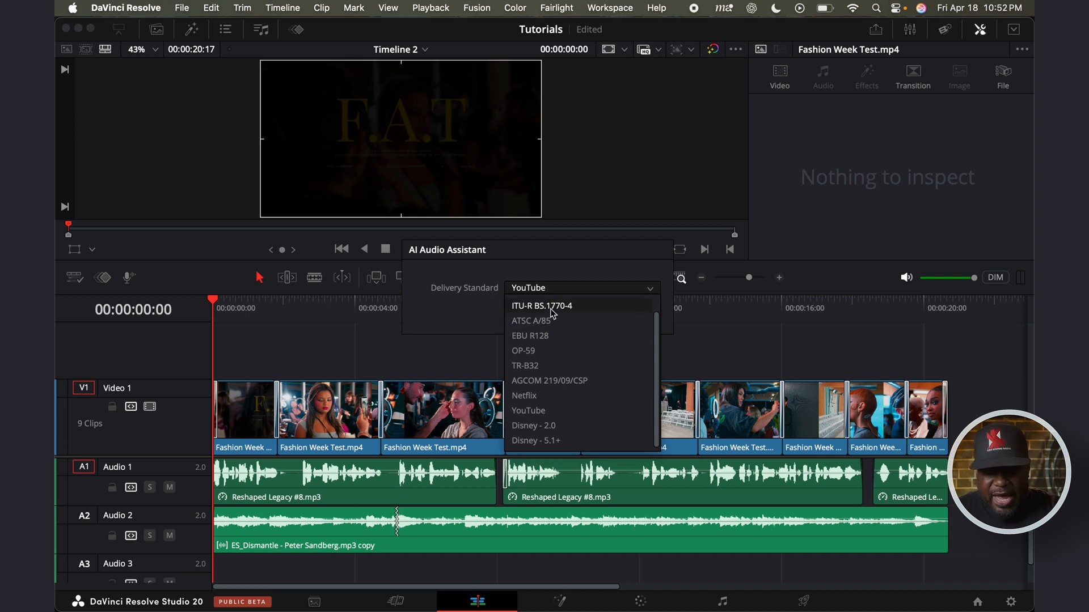
{"action": "mouse_move", "coordinate": [544, 396]}
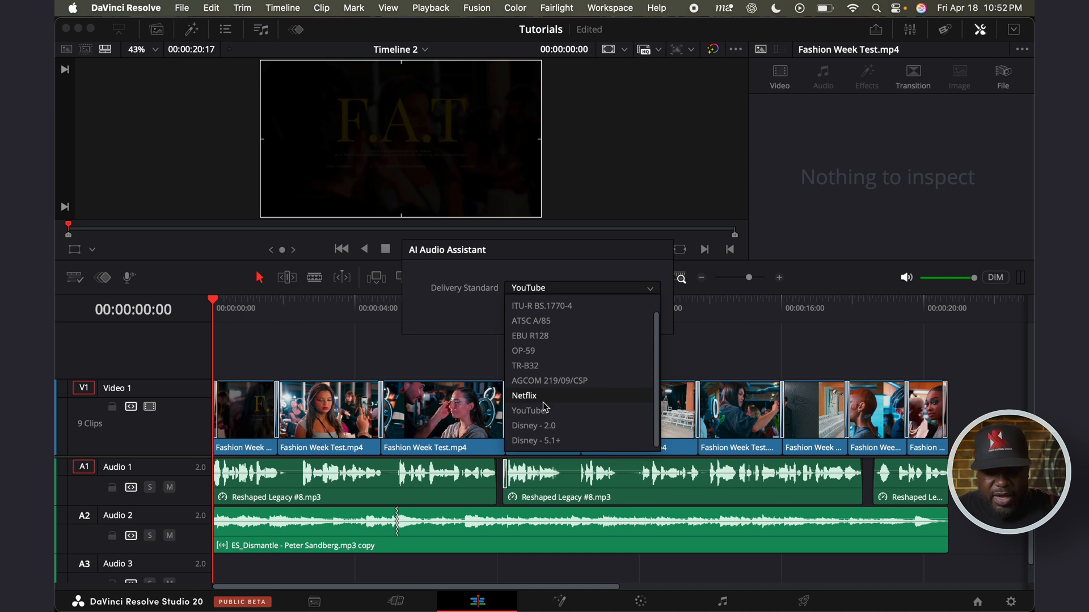
{"action": "mouse_move", "coordinate": [547, 425]}
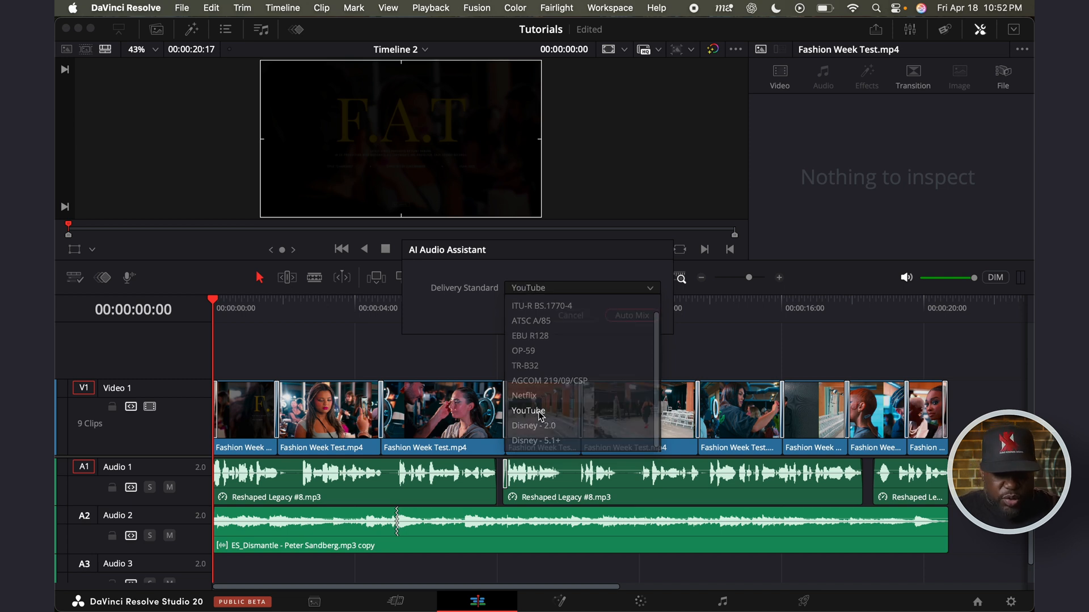
{"action": "left_click", "coordinate": [528, 411]}
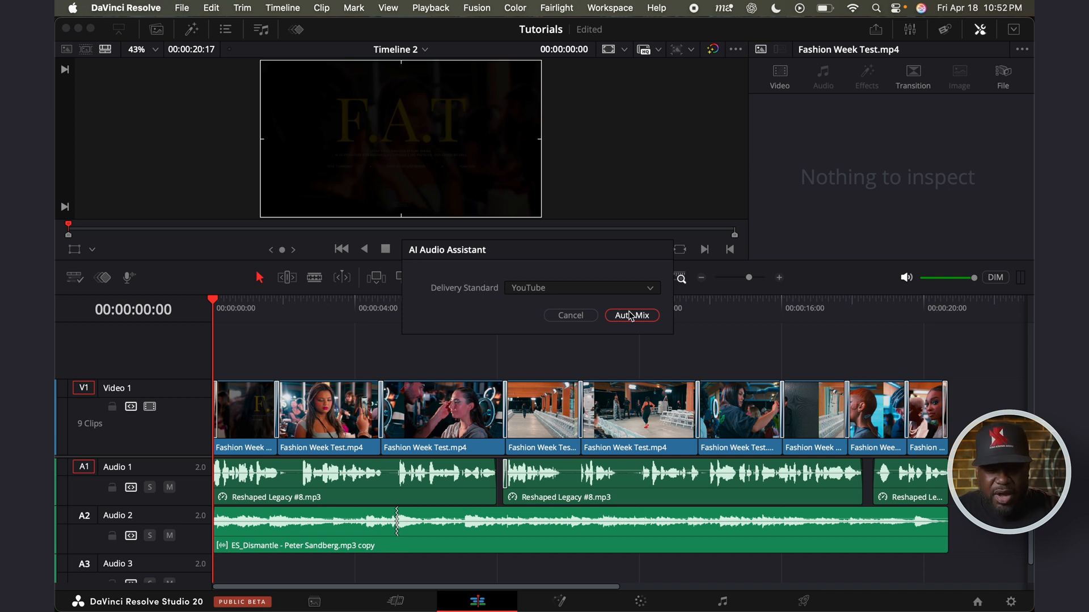
Step: Run Auto Mix so the tracks become Dialogue 1 and Music 1
{"action": "left_click", "coordinate": [630, 315]}
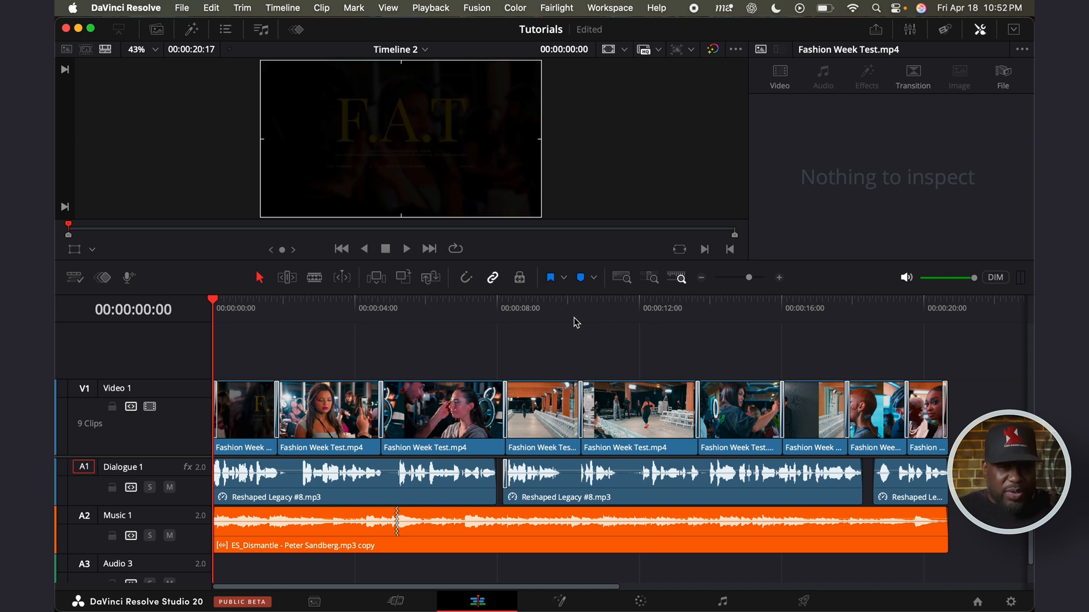
{"action": "mouse_move", "coordinate": [278, 313]}
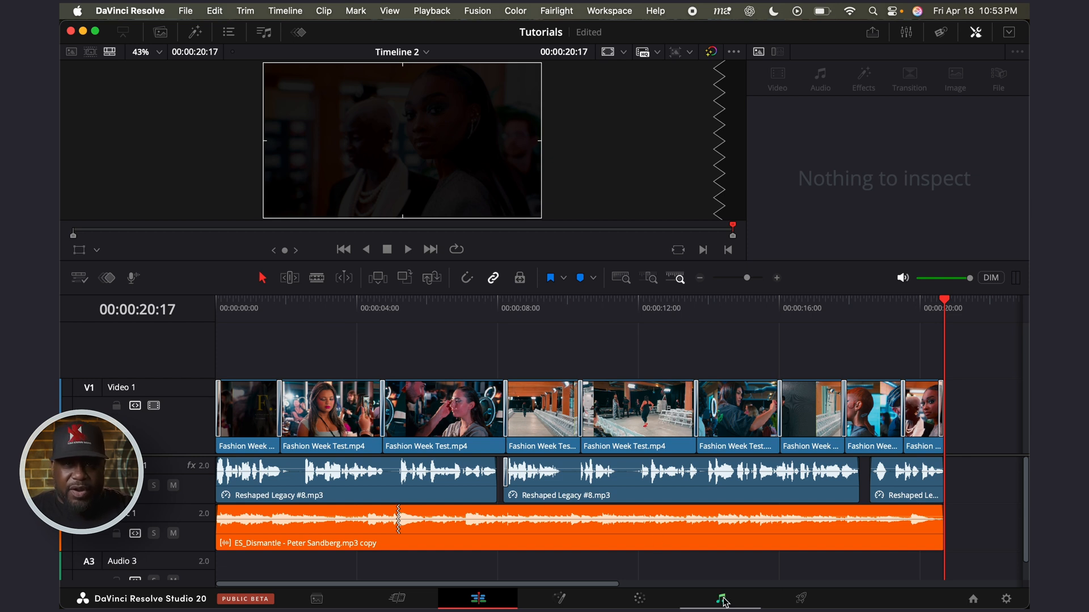
Step: On the Fairlight page, drag the Music 1 fader down and back to -3.2 dB
{"action": "left_click", "coordinate": [718, 599]}
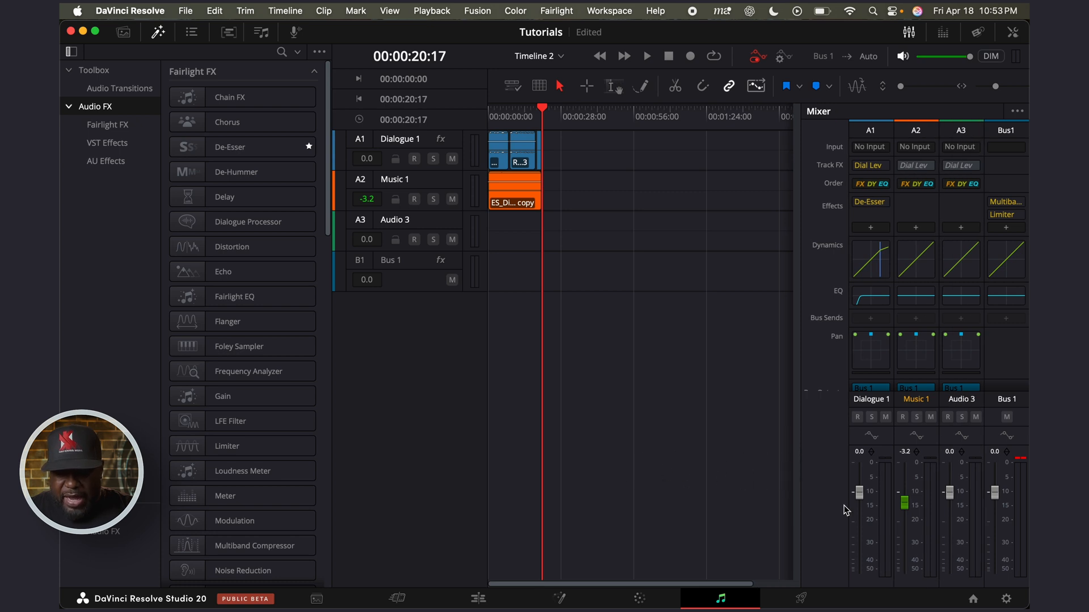
{"action": "mouse_move", "coordinate": [906, 513]}
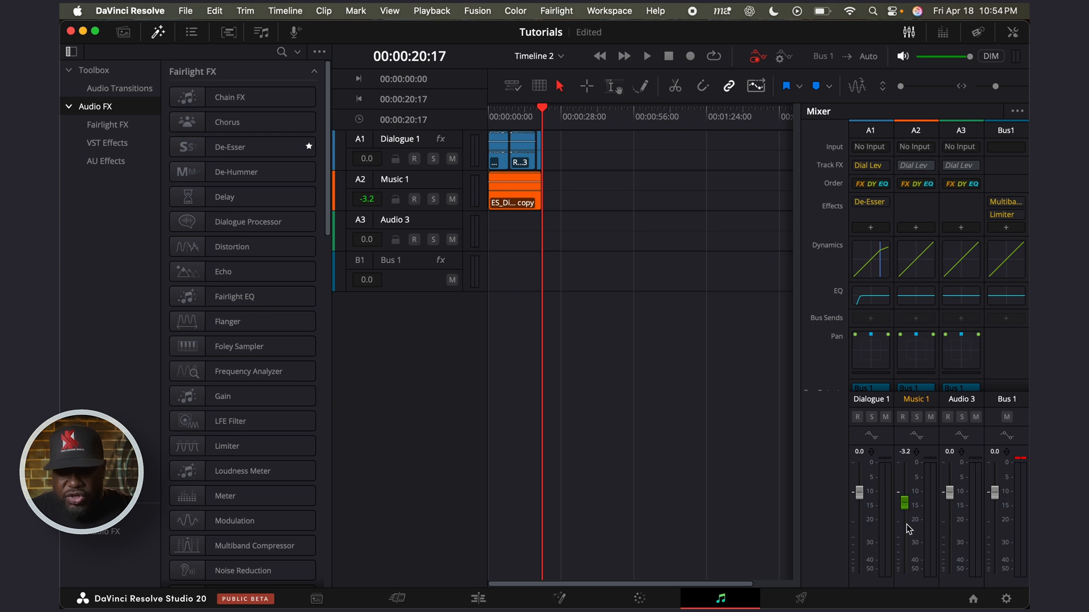
{"action": "mouse_move", "coordinate": [904, 505]}
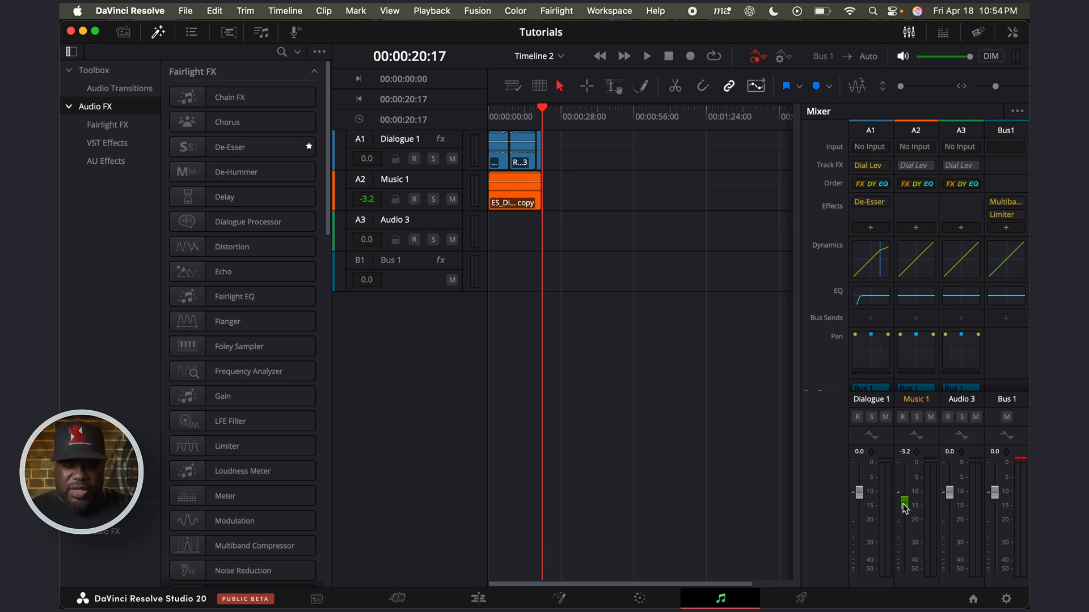
{"action": "left_click_drag", "start_coordinate": [904, 504], "coordinate": [907, 569]}
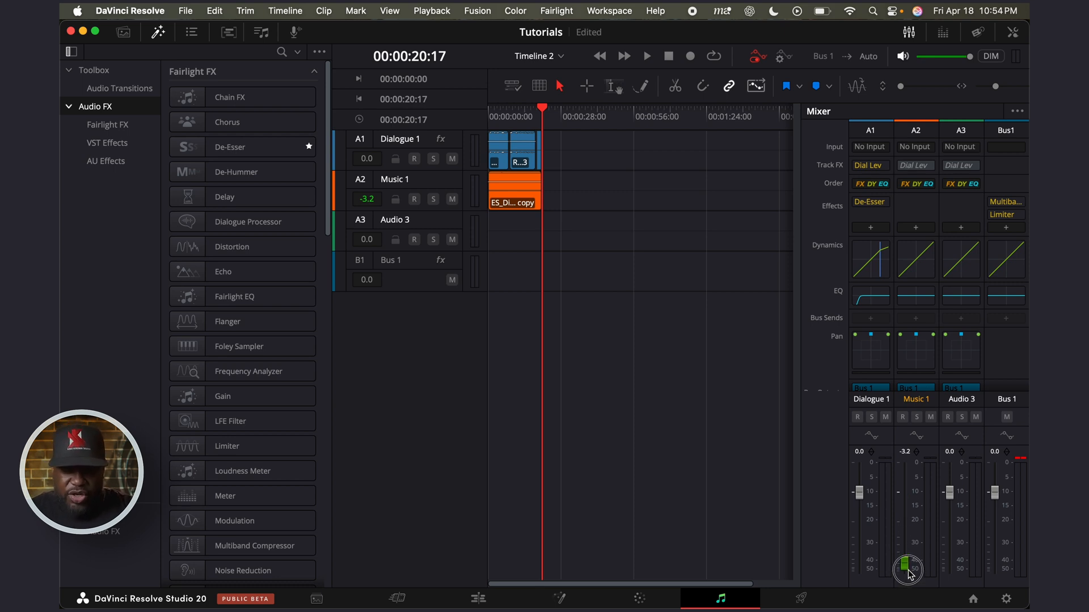
{"action": "left_click_drag", "start_coordinate": [907, 569], "coordinate": [907, 503]}
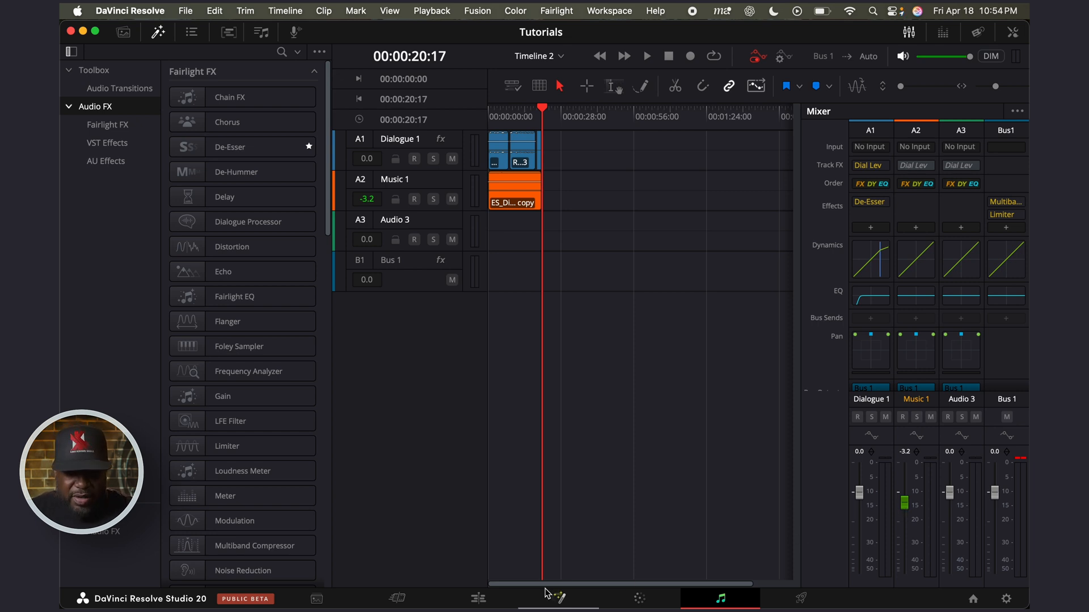
{"action": "left_click", "coordinate": [477, 598]}
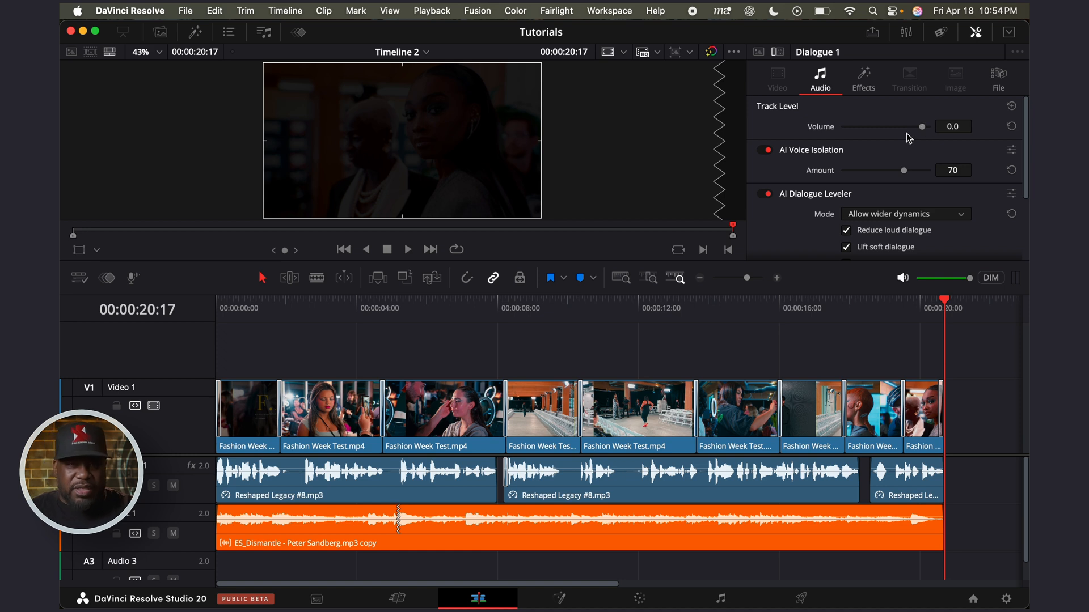
{"action": "mouse_move", "coordinate": [822, 232]}
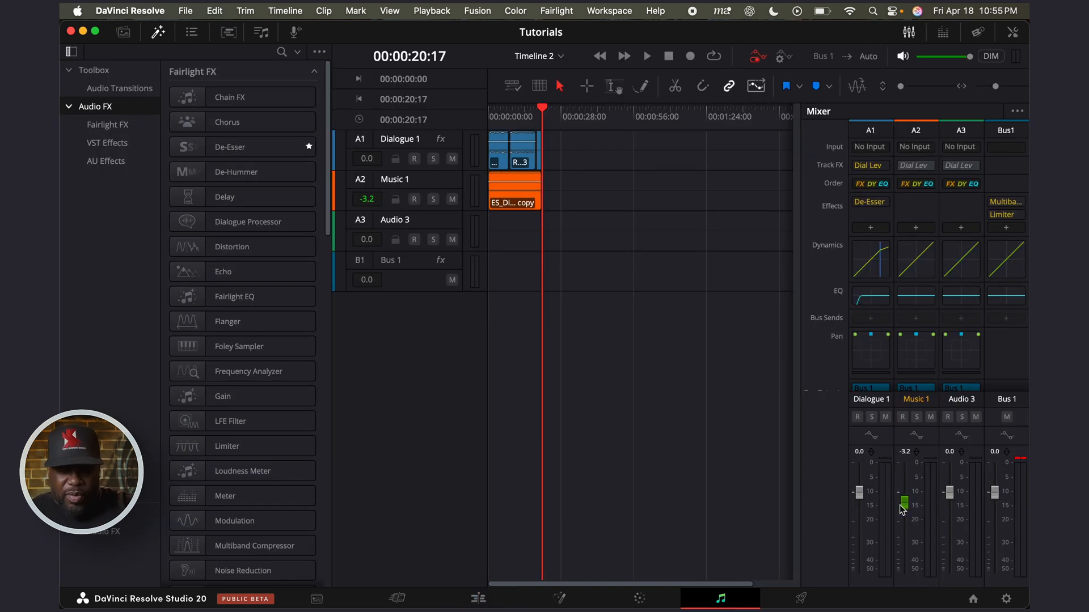
Step: Return to the Edit page and scroll Dialogue 1's audio inspector toward the Ducker
{"action": "left_click", "coordinate": [477, 597]}
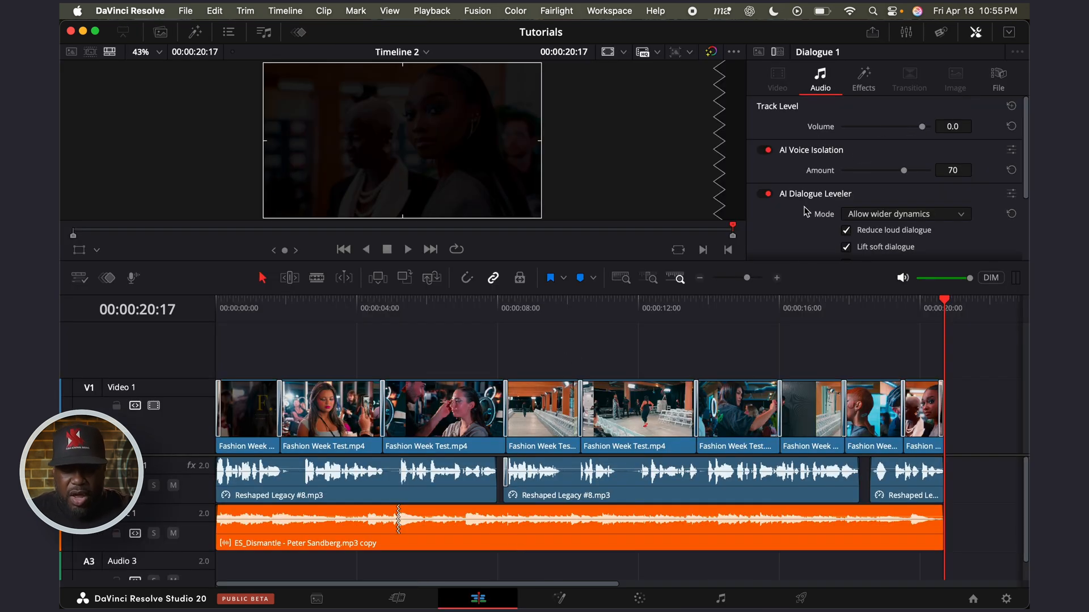
{"action": "scroll", "scroll_direction": "down", "scroll_amount": 3}
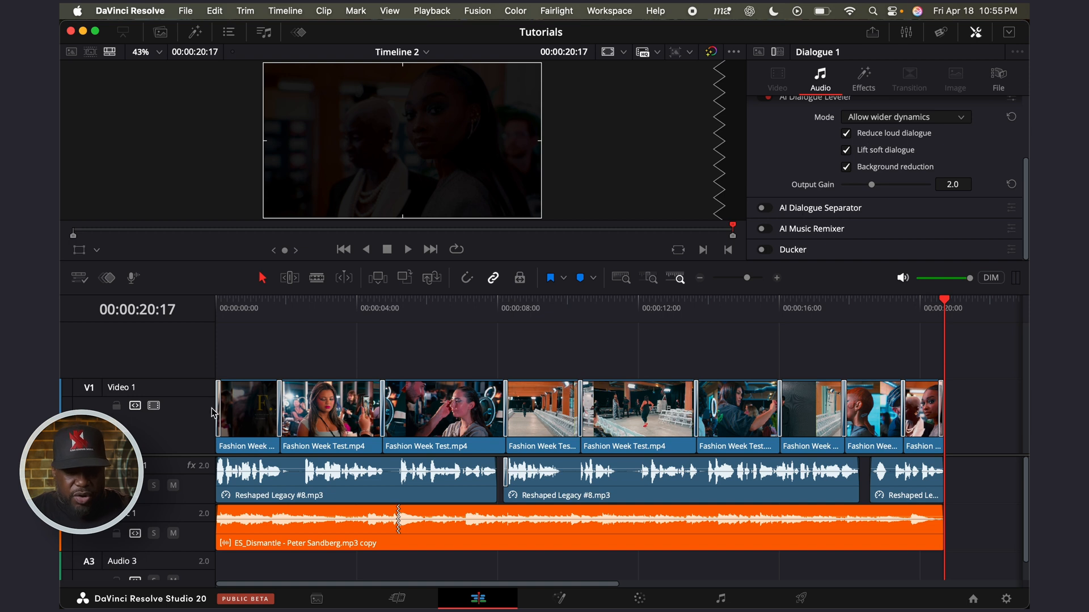